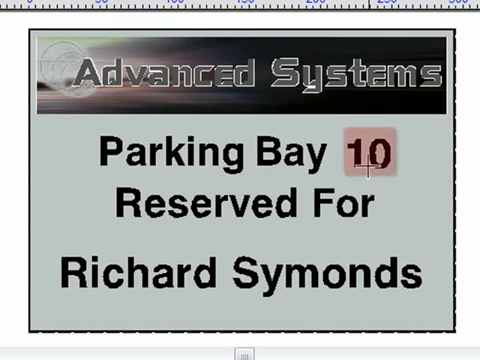
pyautogui.click(240, 270)
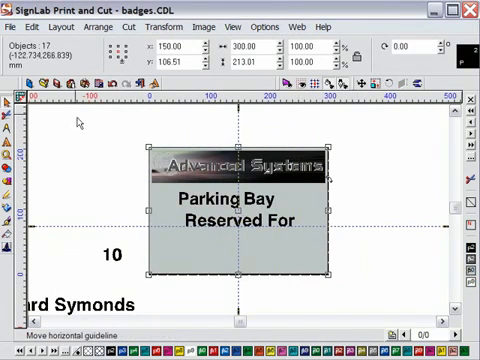
pyautogui.click(46, 28)
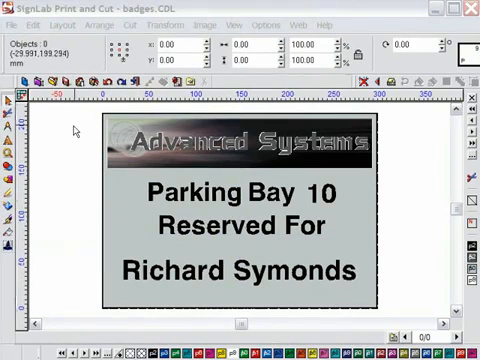
pyautogui.moveTo(60, 170)
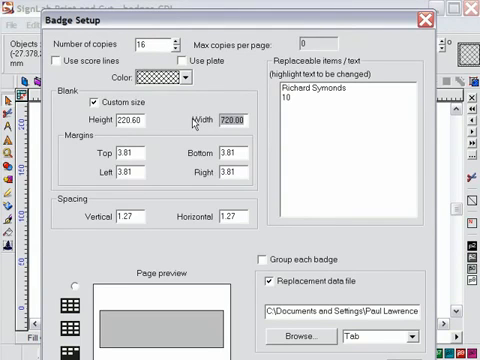
pyautogui.moveTo(170, 128)
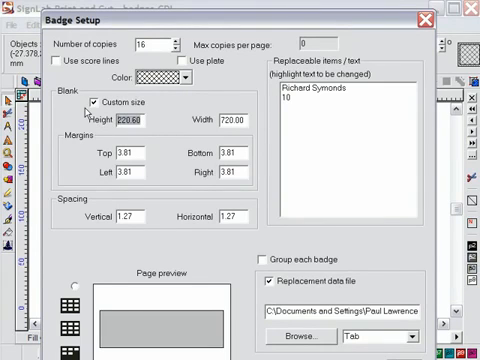
# Set the badge height to 50 in Badge Setup for 16 copies with a replacement data file.
pyautogui.write('50')
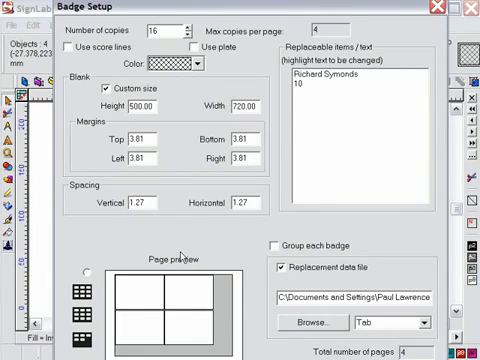
pyautogui.moveTo(176, 260)
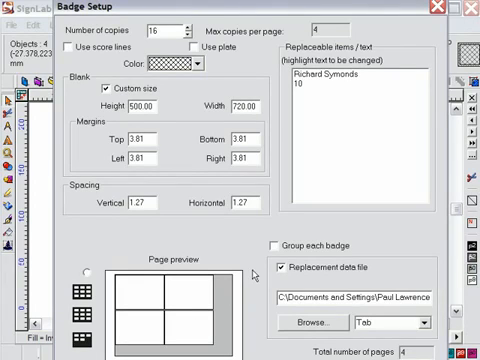
pyautogui.moveTo(352, 130)
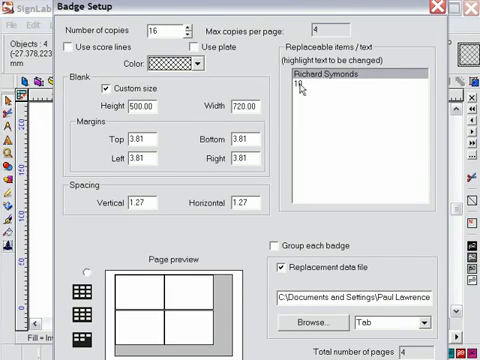
pyautogui.write('0')
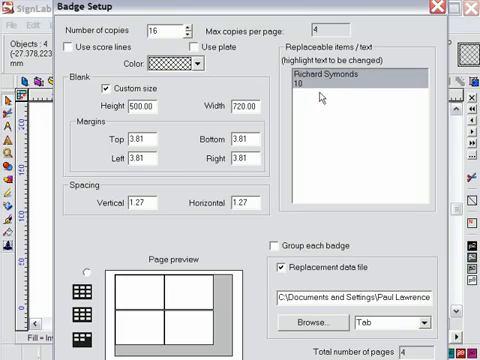
pyautogui.moveTo(336, 88)
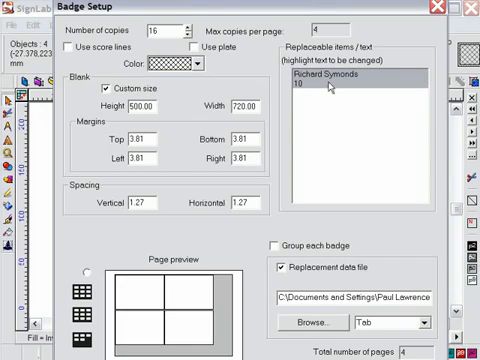
pyautogui.moveTo(318, 172)
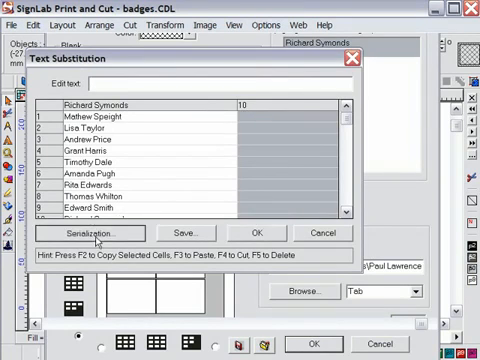
# Set bay-number serialization to start at 1 and generate the badges for bays 13 to 16.
pyautogui.click(104, 232)
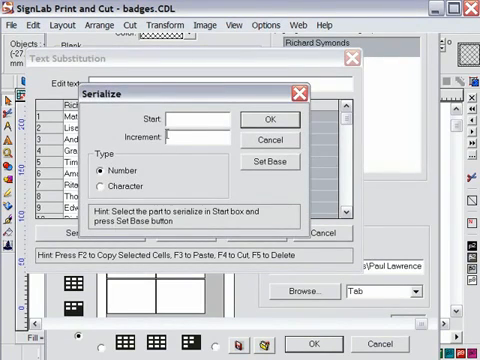
pyautogui.write('1')
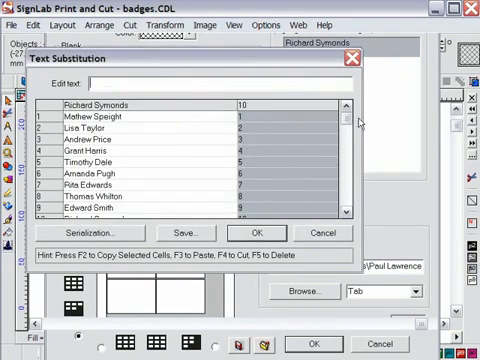
pyautogui.scroll(-3)
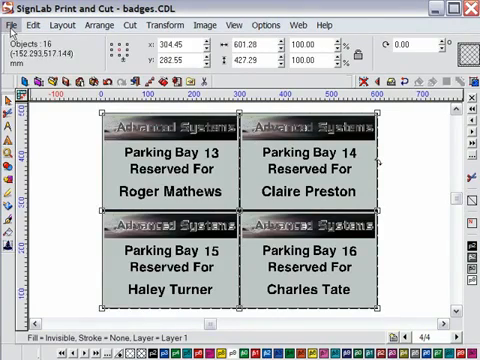
# Send all pages as print-and-cut jobs to the Print and Cut Manager queue.
pyautogui.click(12, 24)
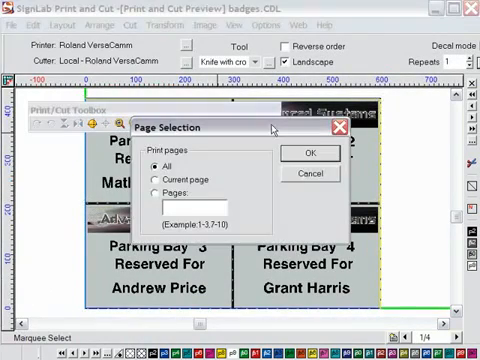
pyautogui.moveTo(312, 152)
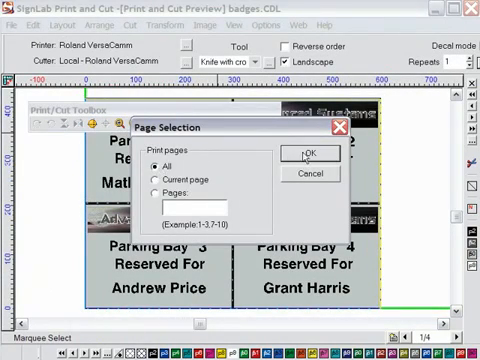
pyautogui.click(312, 152)
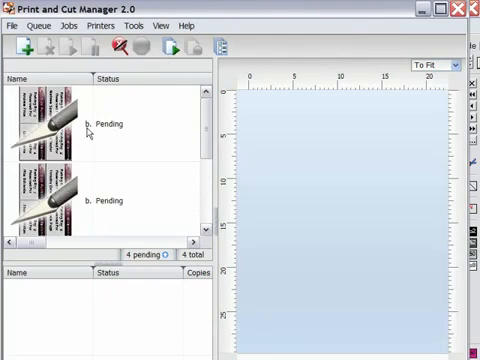